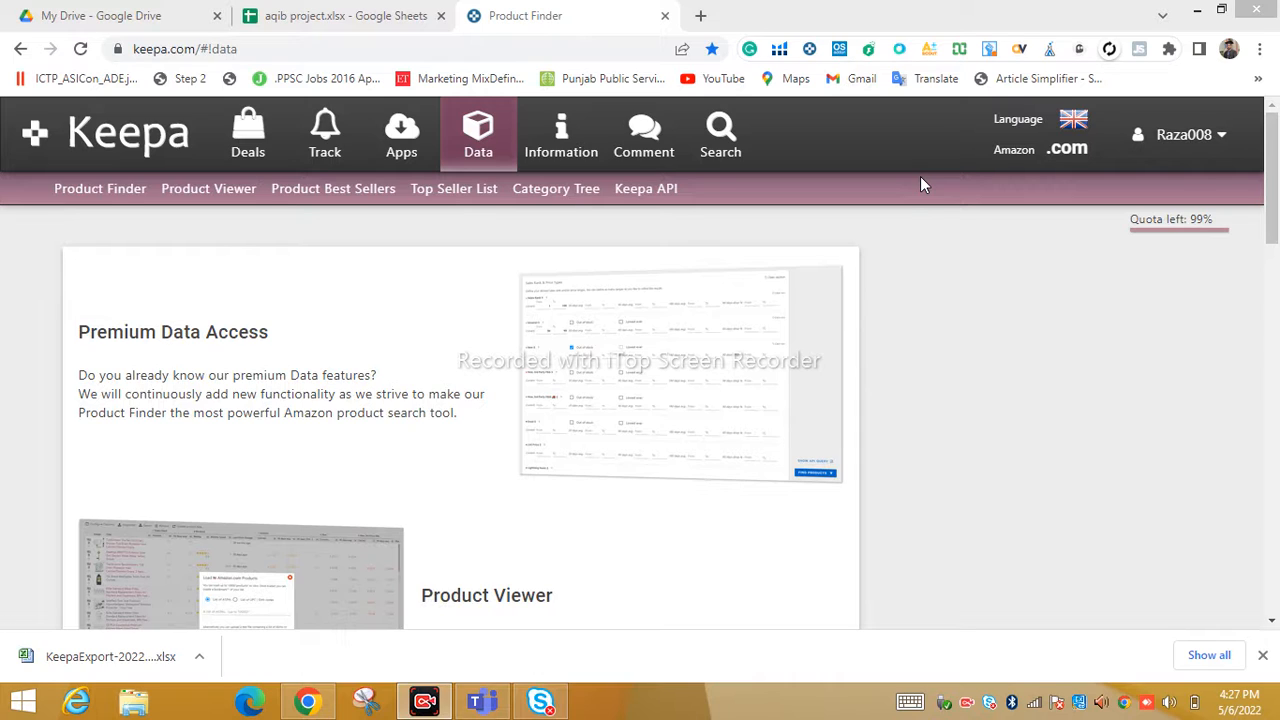
{"action": "mouse_move", "coordinate": [1105, 146]}
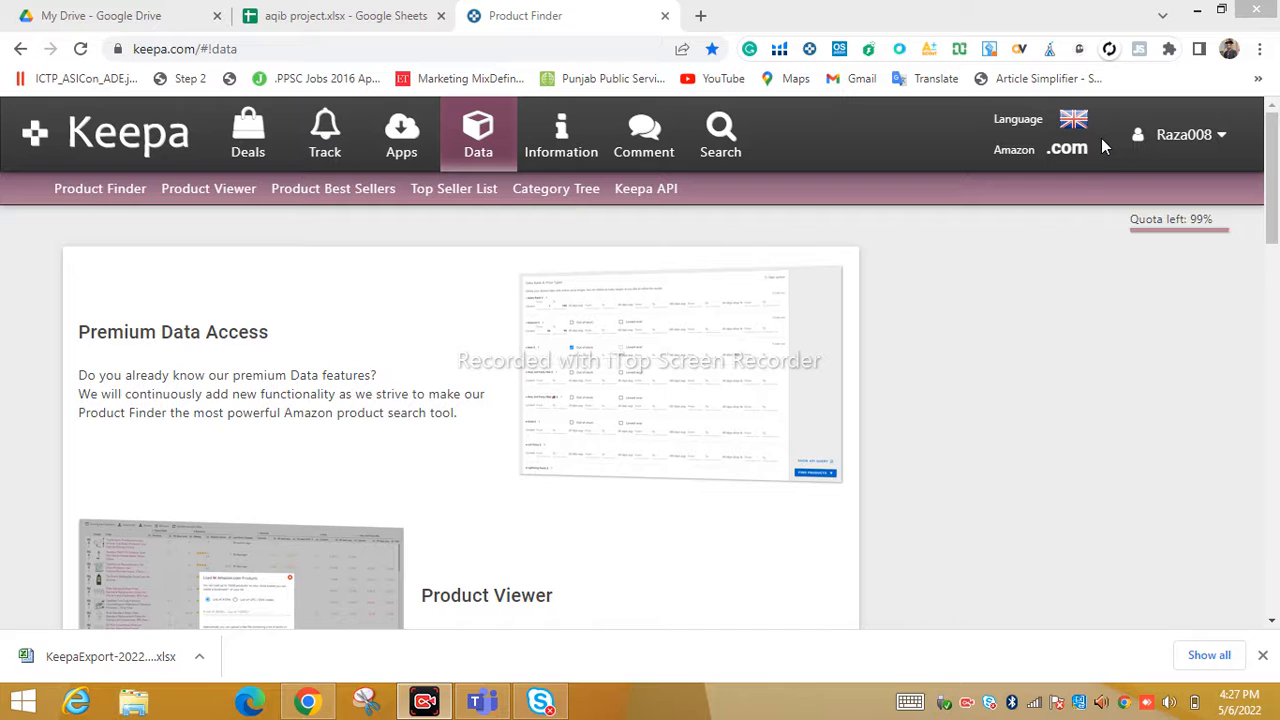
{"action": "mouse_move", "coordinate": [1067, 149]}
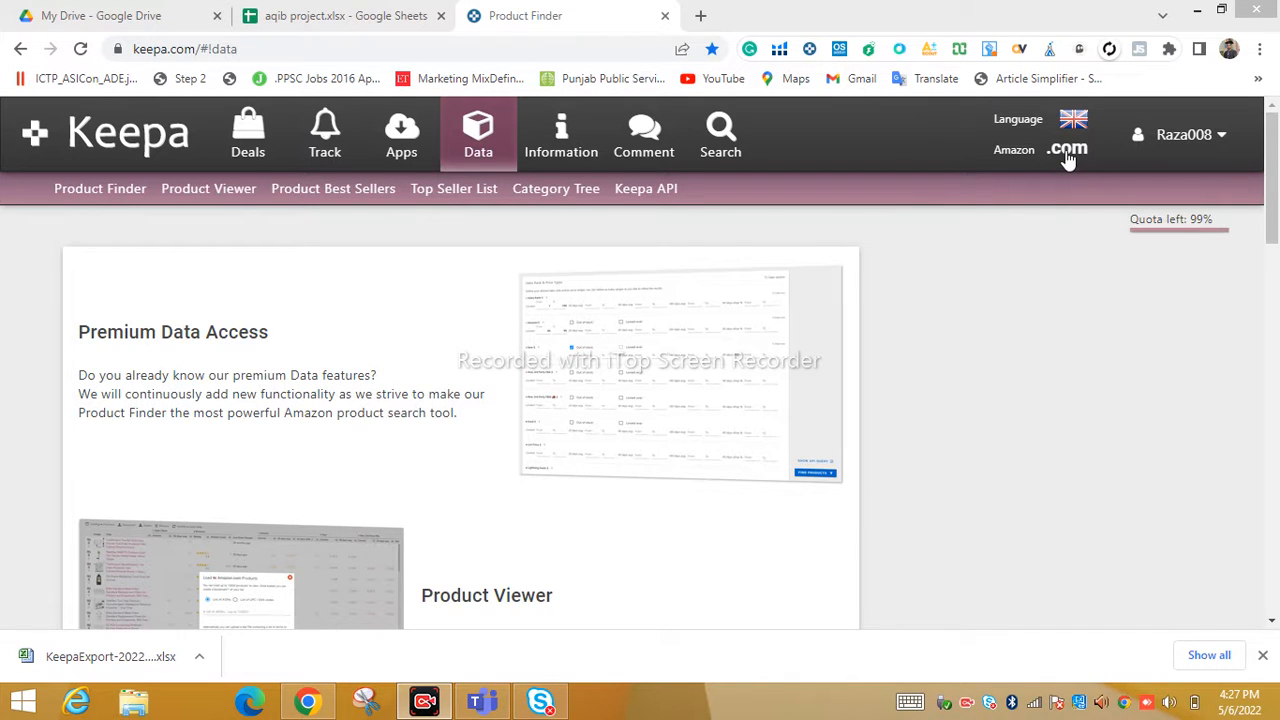
Open Data > Product Finder and scroll down to the Brand filter list.
{"action": "left_click", "coordinate": [1068, 135]}
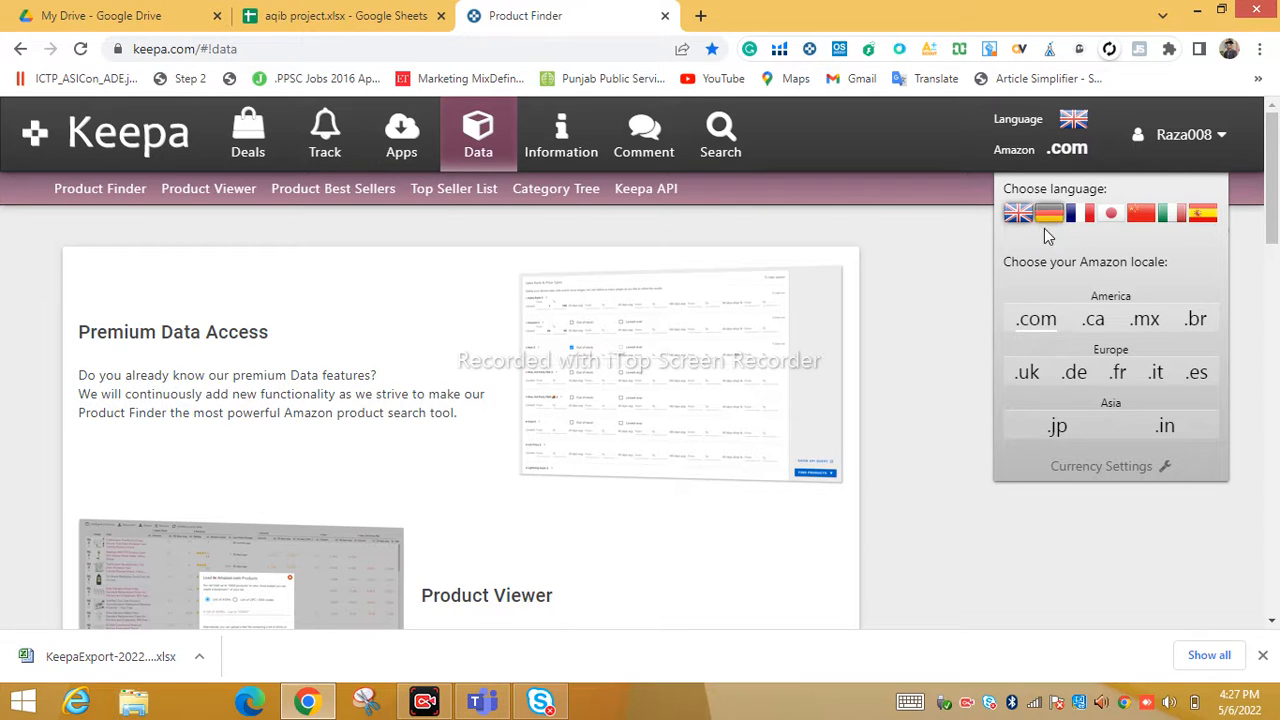
{"action": "mouse_move", "coordinate": [1036, 336]}
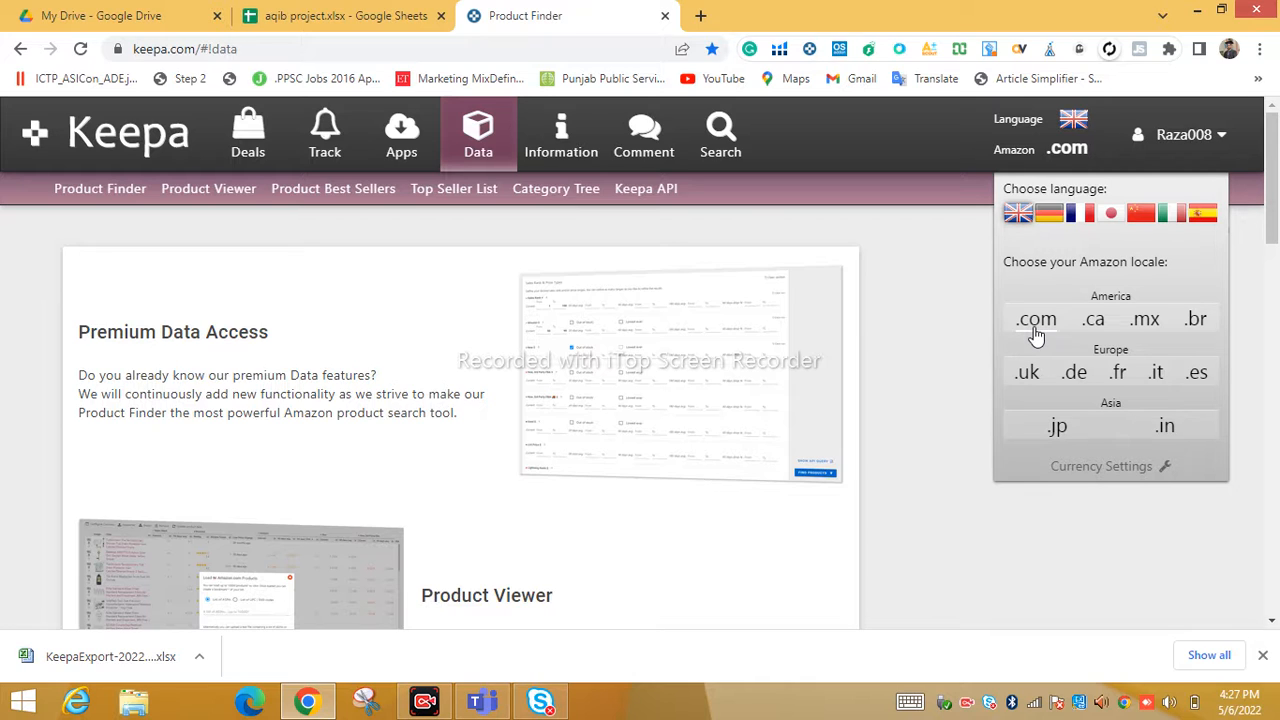
{"action": "mouse_move", "coordinate": [1047, 252]}
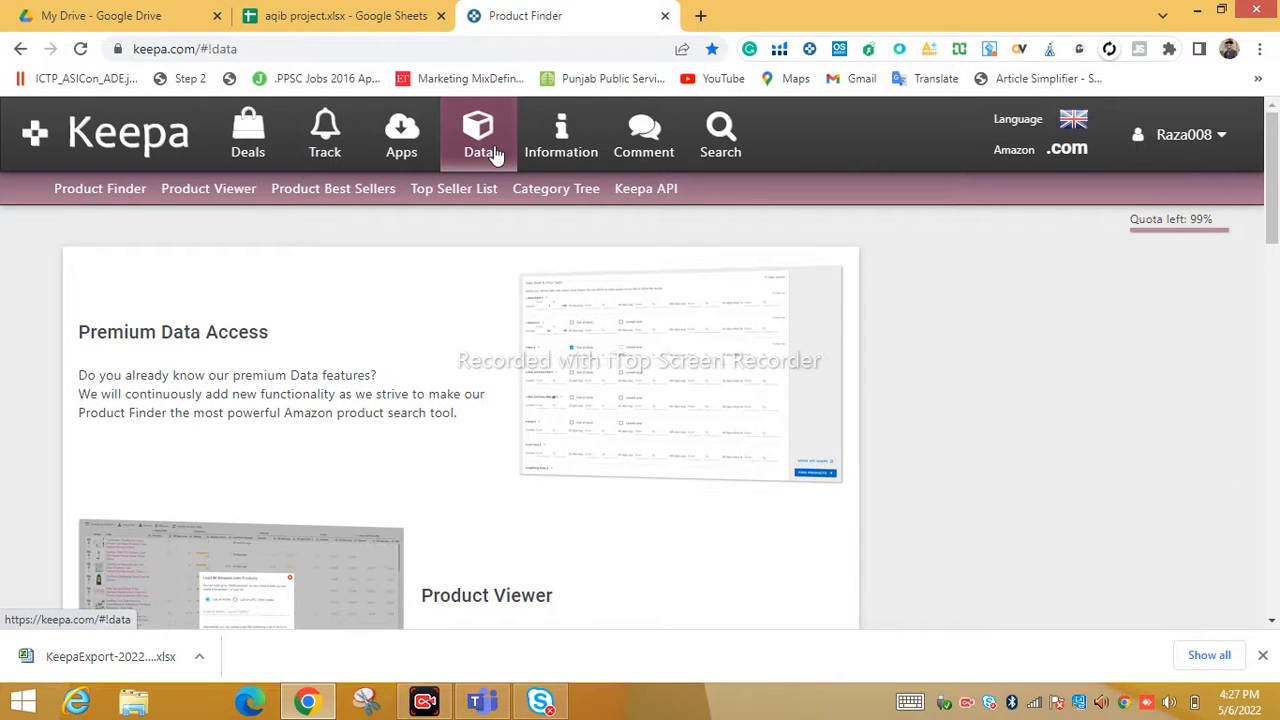
{"action": "left_click", "coordinate": [99, 188]}
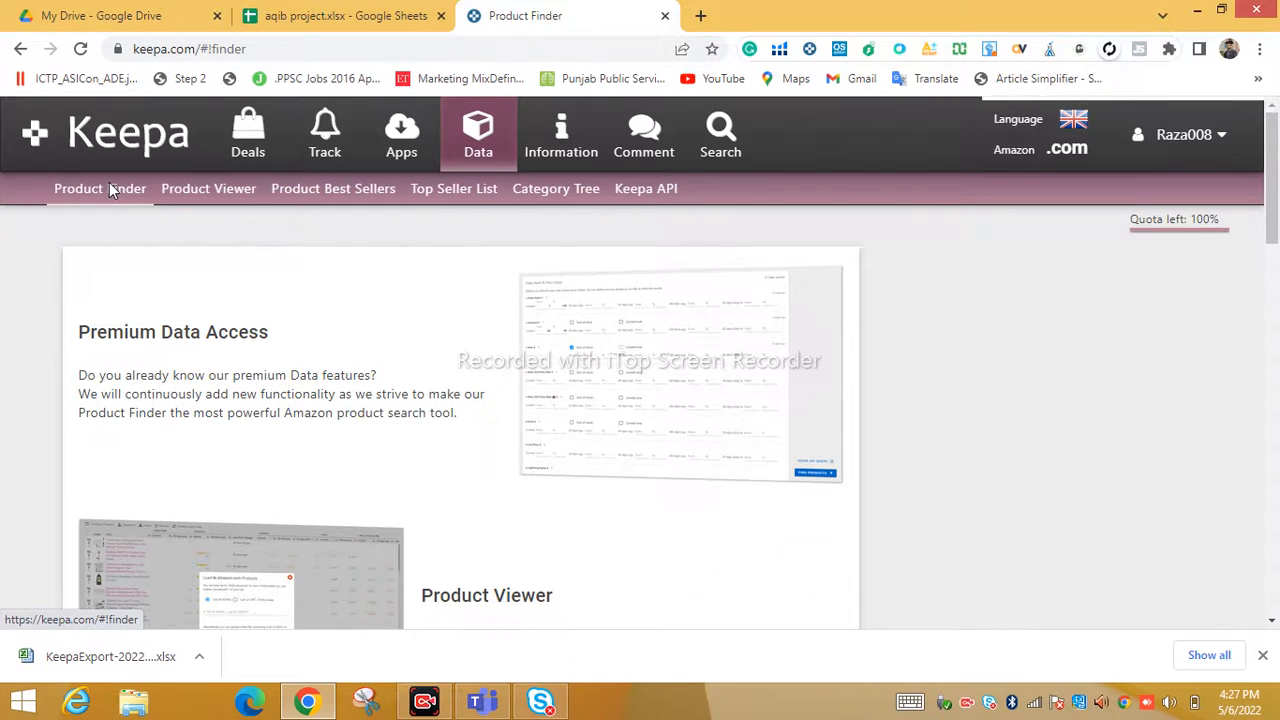
{"action": "left_click", "coordinate": [1184, 134]}
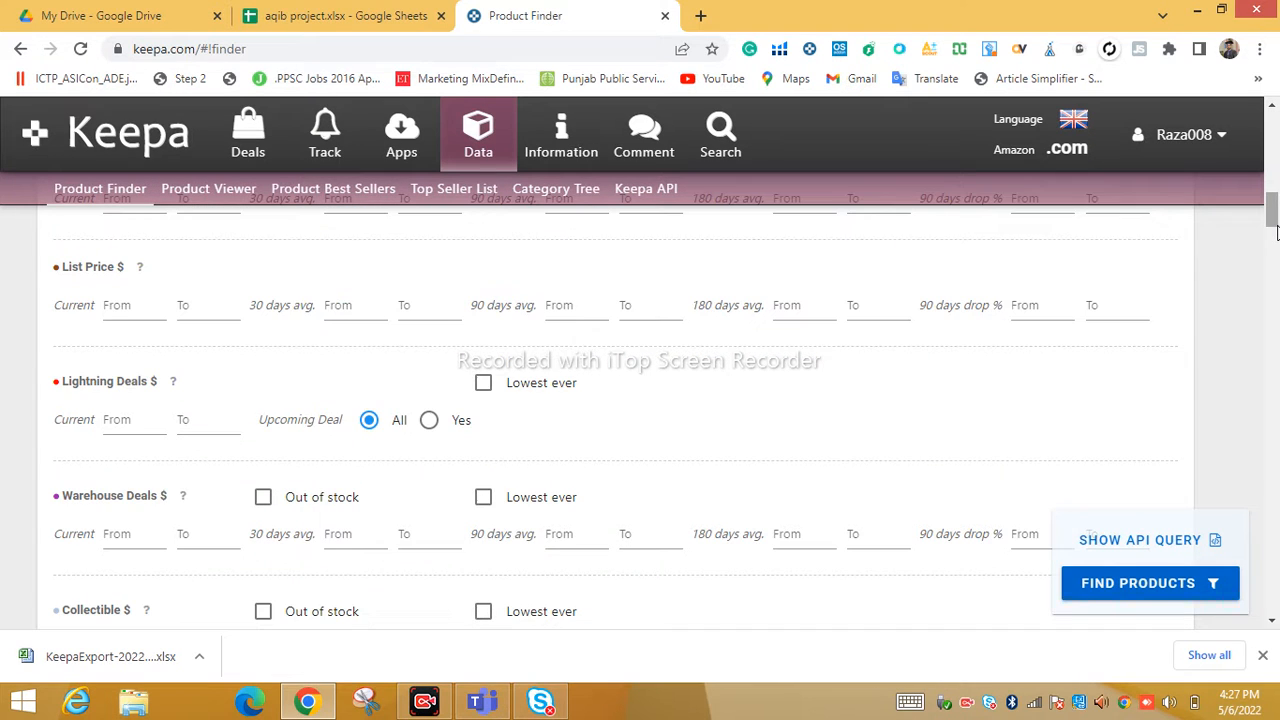
{"action": "scroll", "scroll_direction": "down", "scroll_amount": 3}
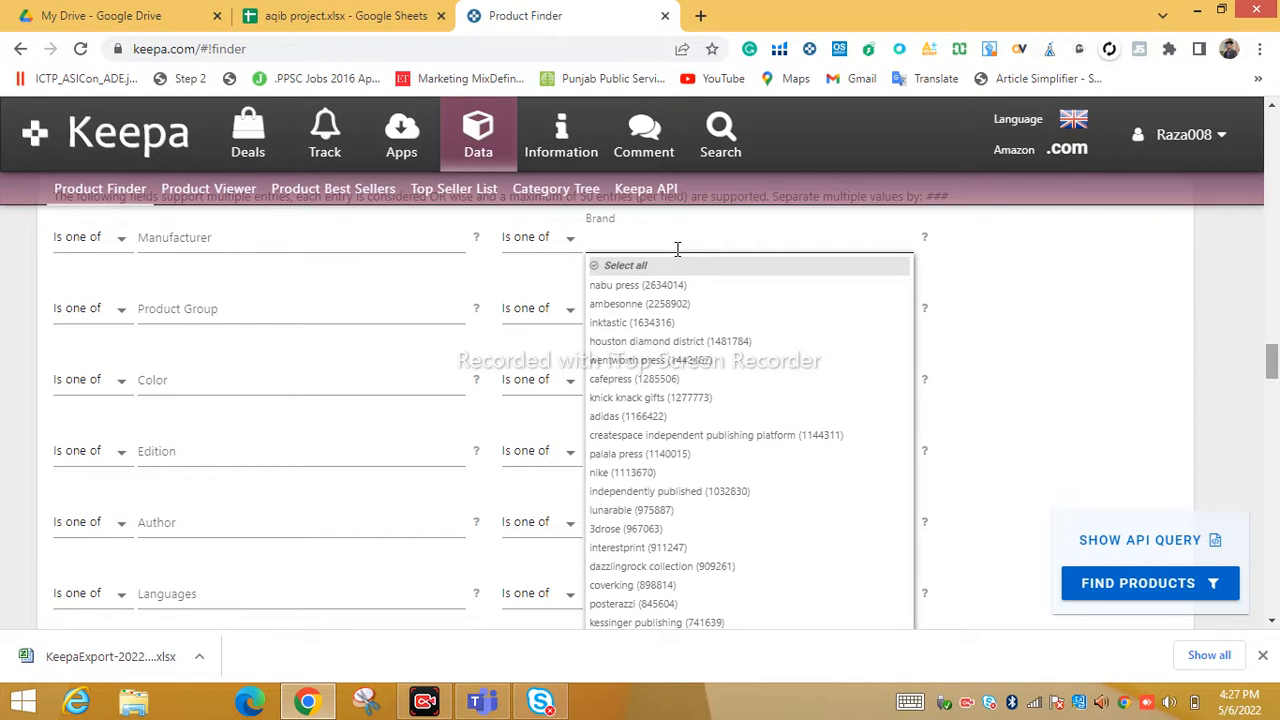
Set the Brand filter to pyrex, matching 6,898 products.
{"action": "type", "text": "pyrex"}
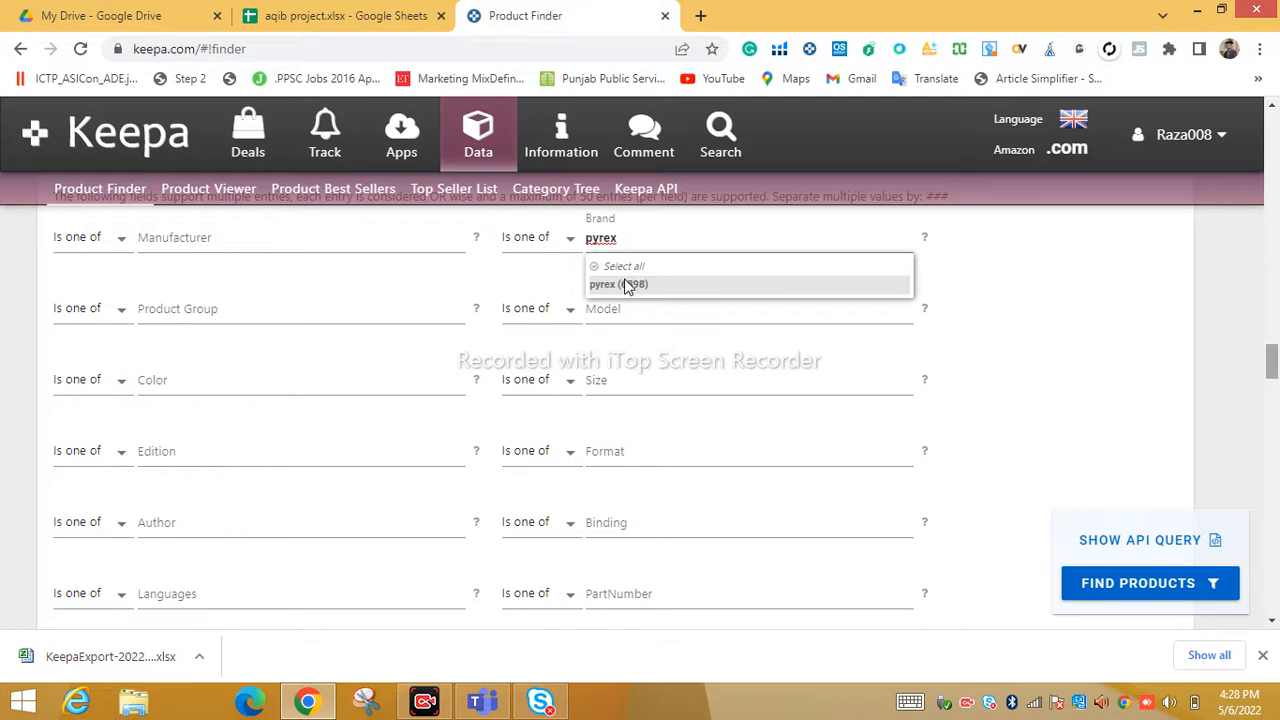
{"action": "key", "text": "Backspace"}
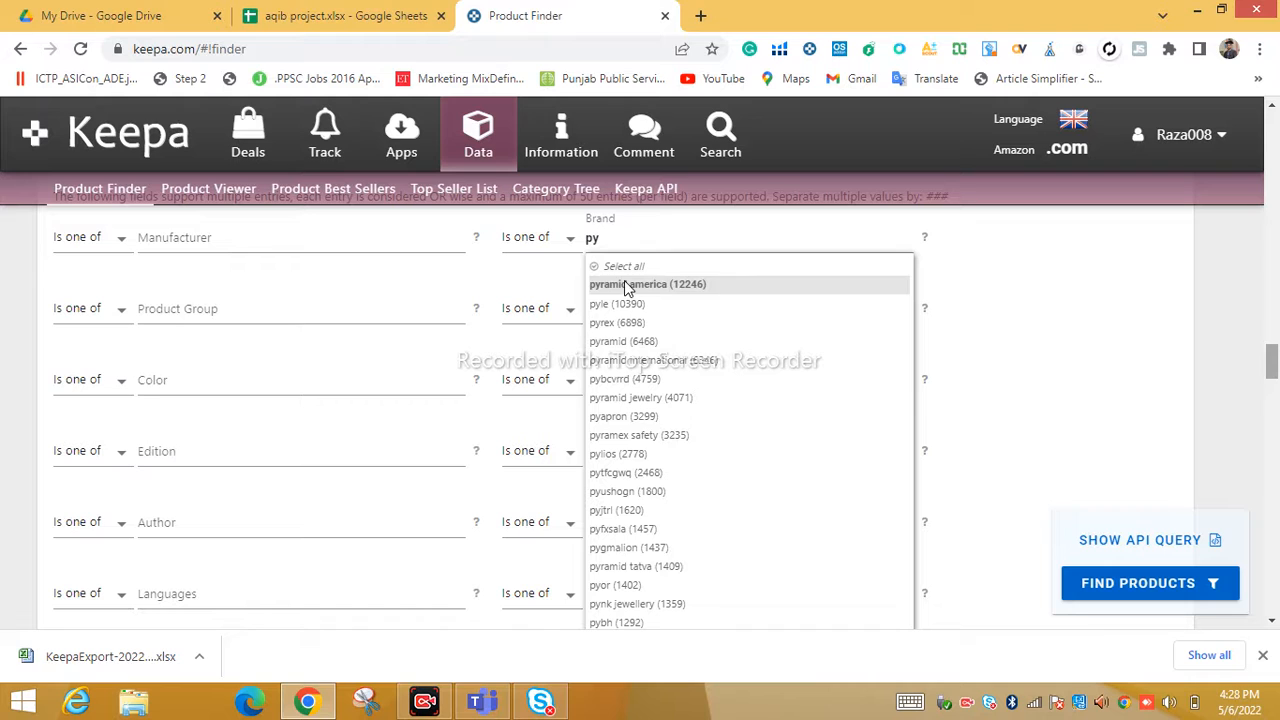
{"action": "left_click", "coordinate": [602, 322]}
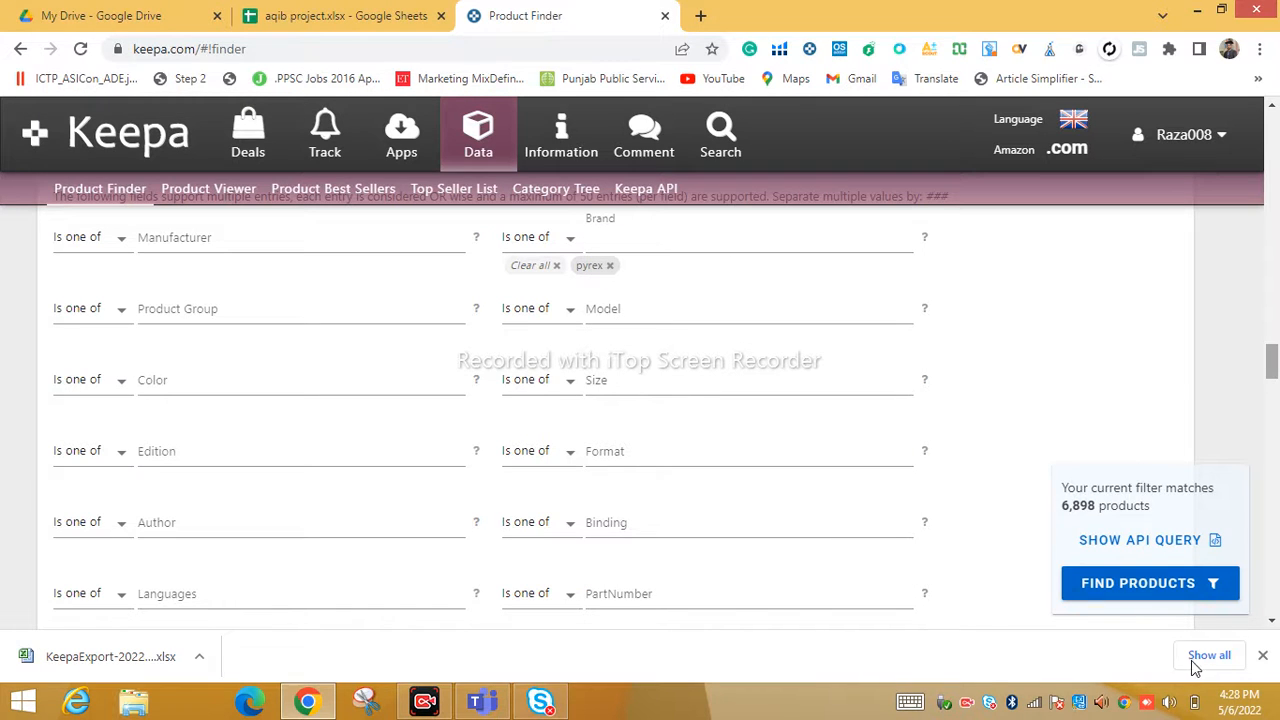
{"action": "left_click", "coordinate": [745, 237]}
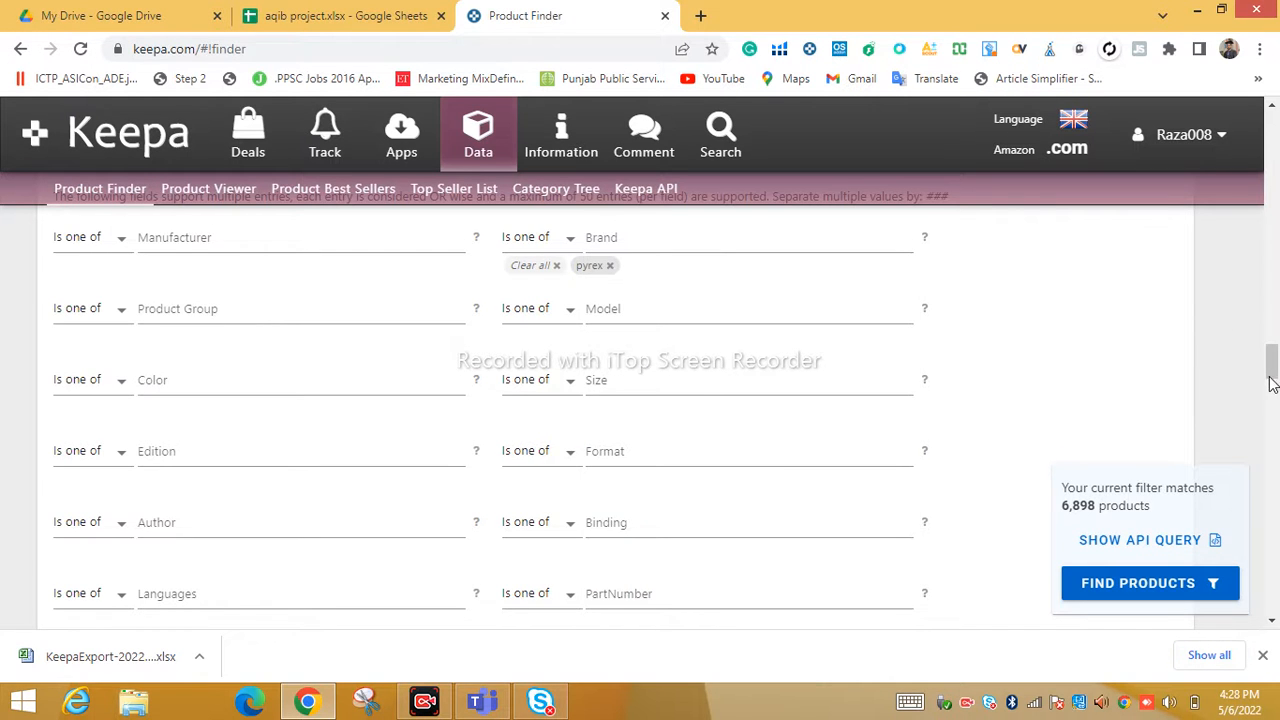
{"action": "scroll", "scroll_direction": "down", "scroll_amount": 3}
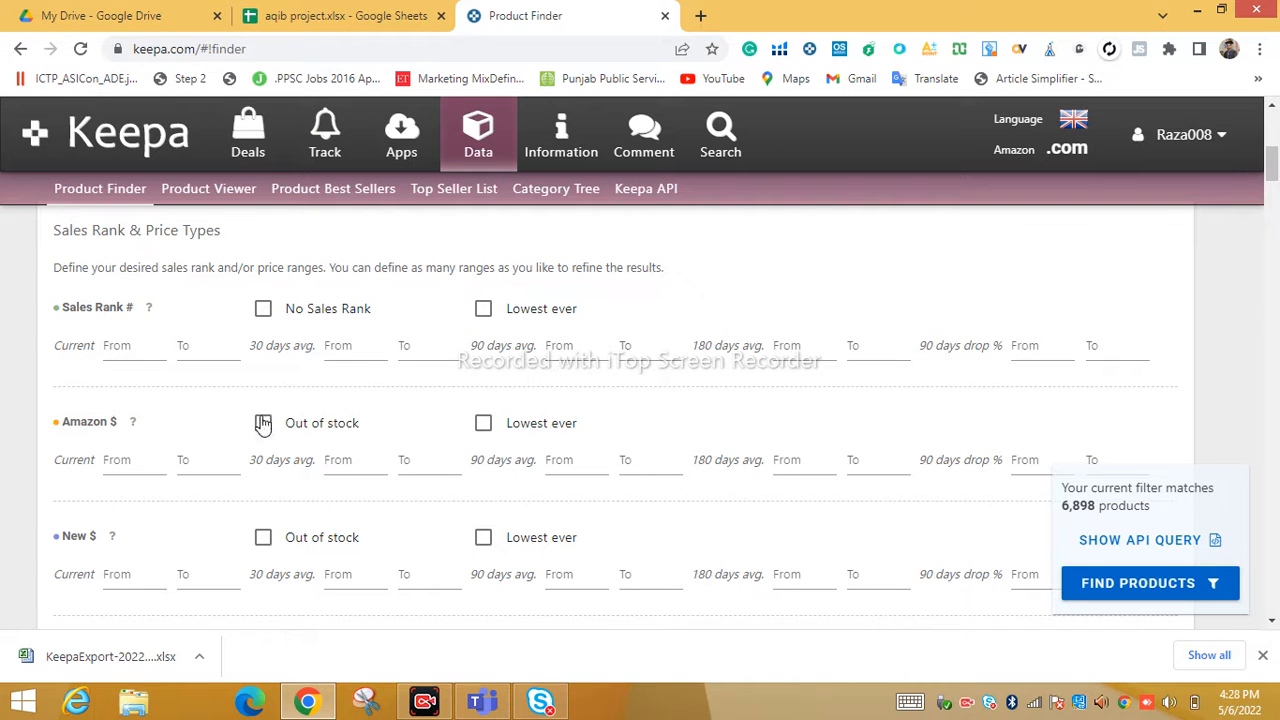
Tick Amazon Out of stock and run the search, giving 5,666 Pyrex products.
{"action": "left_click", "coordinate": [263, 422]}
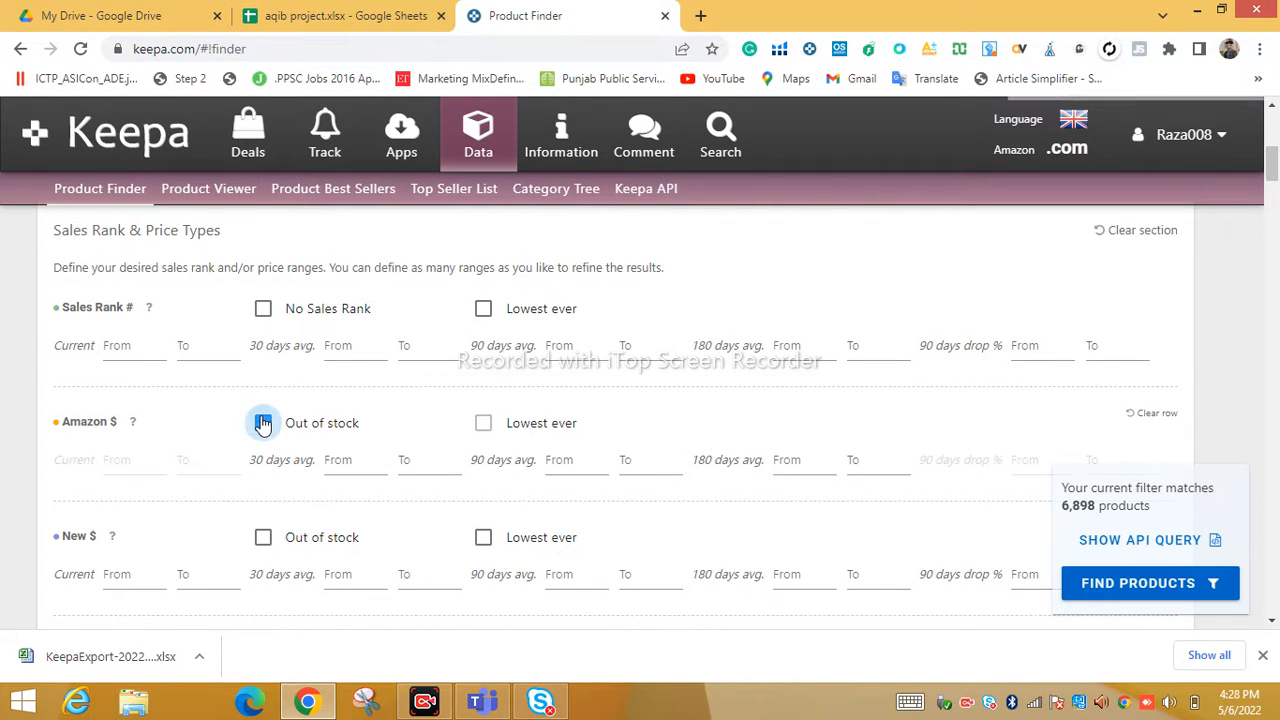
{"action": "left_click", "coordinate": [263, 422]}
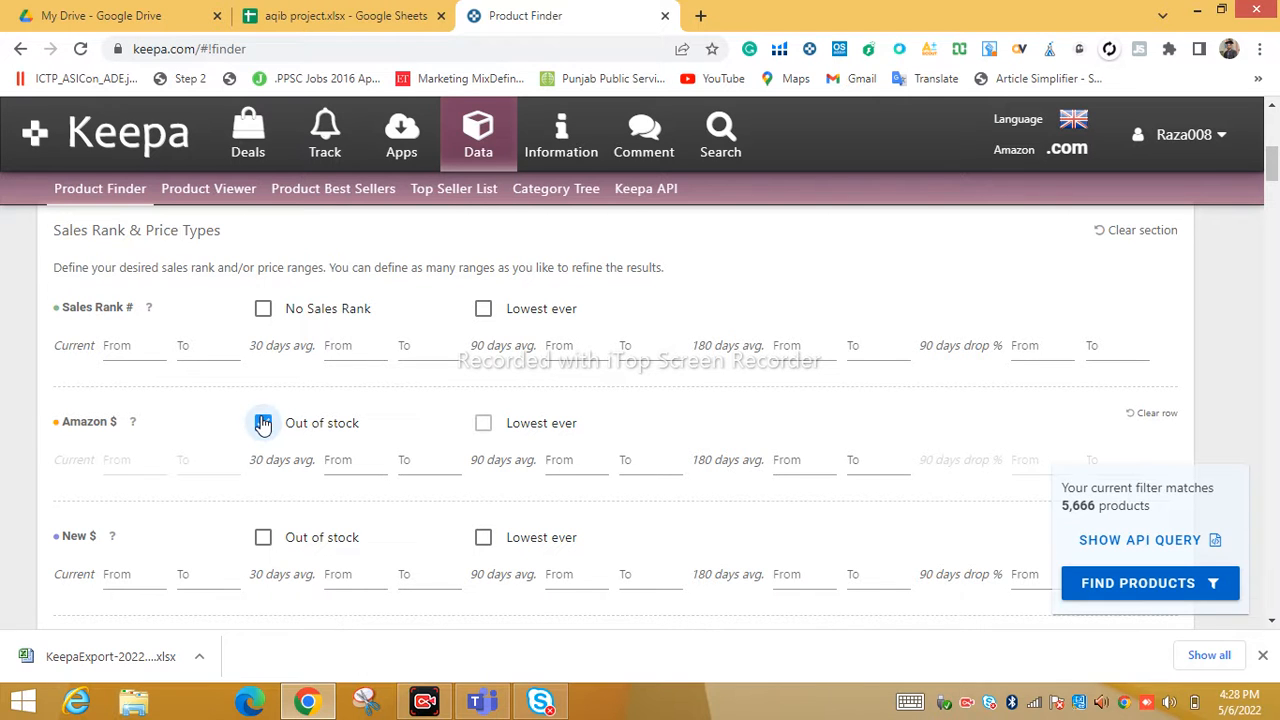
{"action": "left_click", "coordinate": [263, 422]}
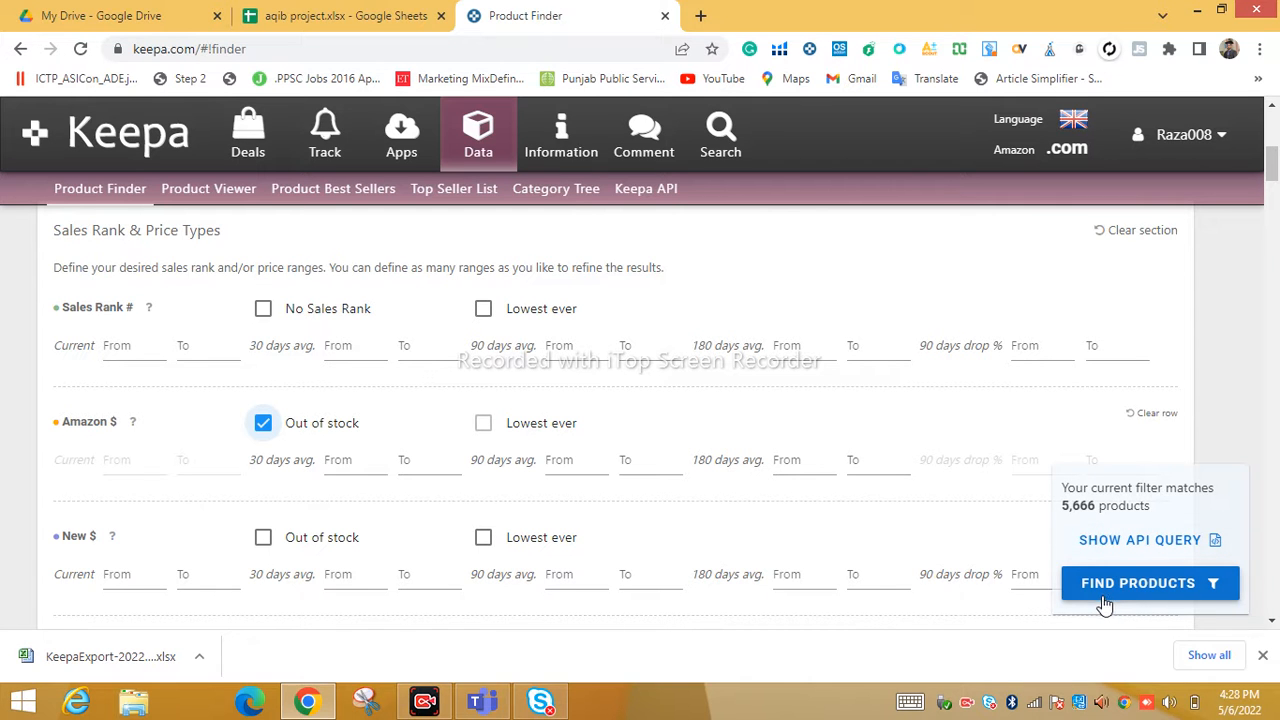
{"action": "left_click", "coordinate": [1137, 583]}
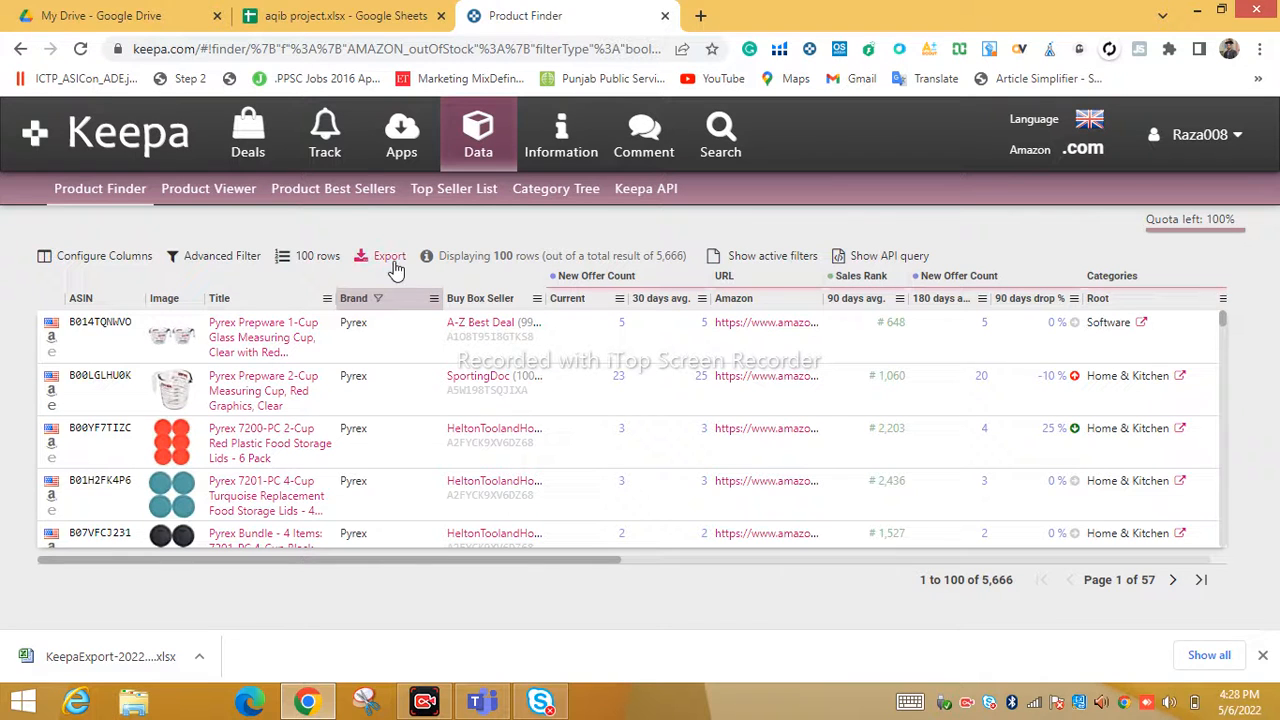
Export the results page with all active columns as .xlsx and save to desktop.
{"action": "left_click", "coordinate": [389, 255]}
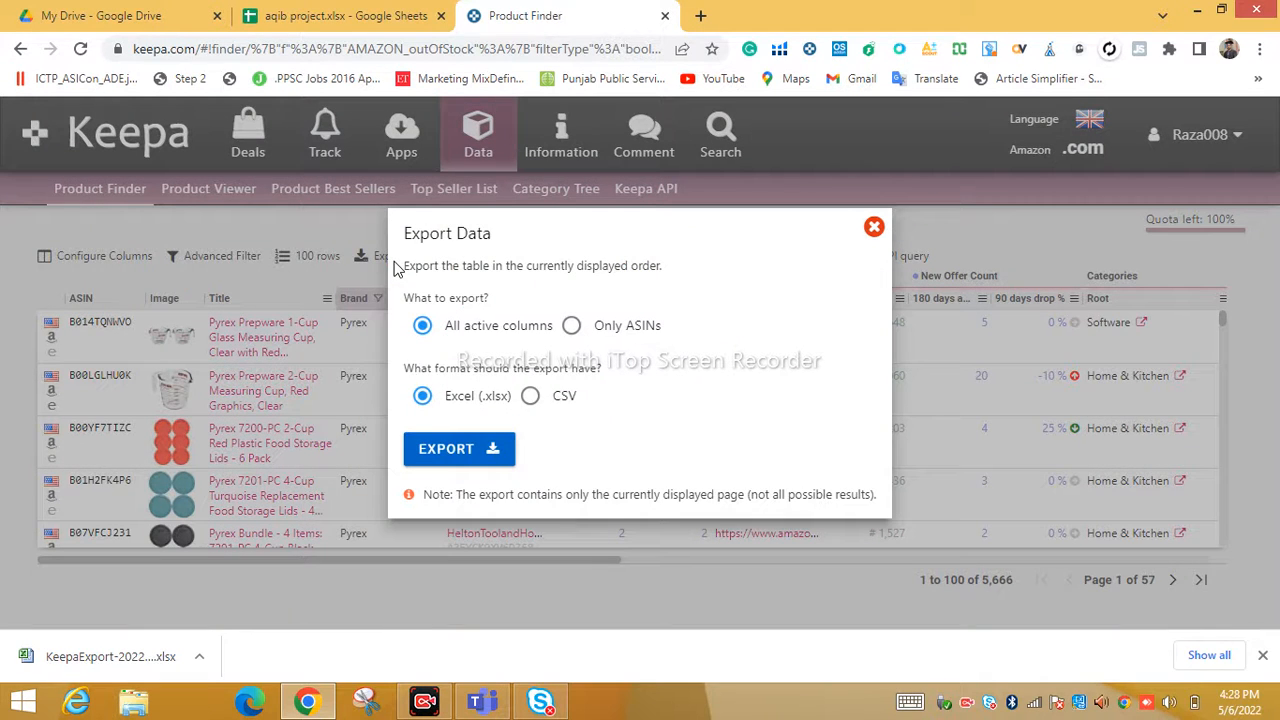
{"action": "mouse_move", "coordinate": [505, 438]}
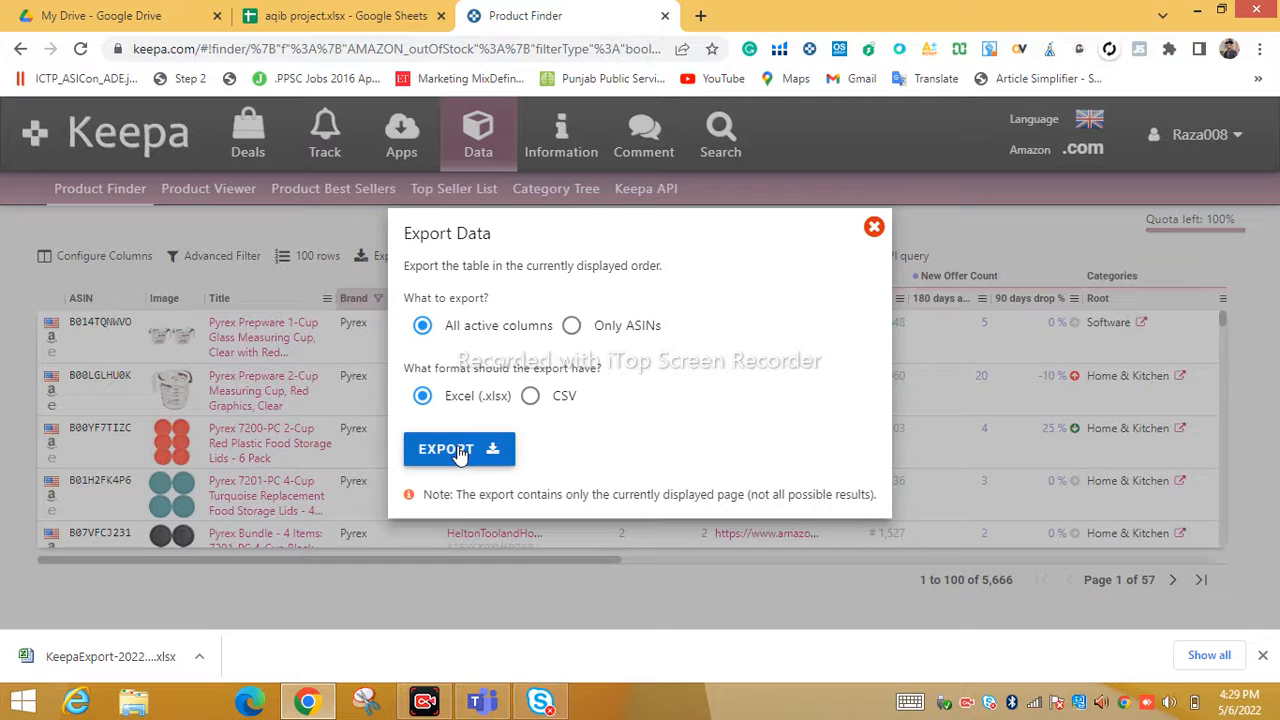
{"action": "left_click", "coordinate": [459, 448]}
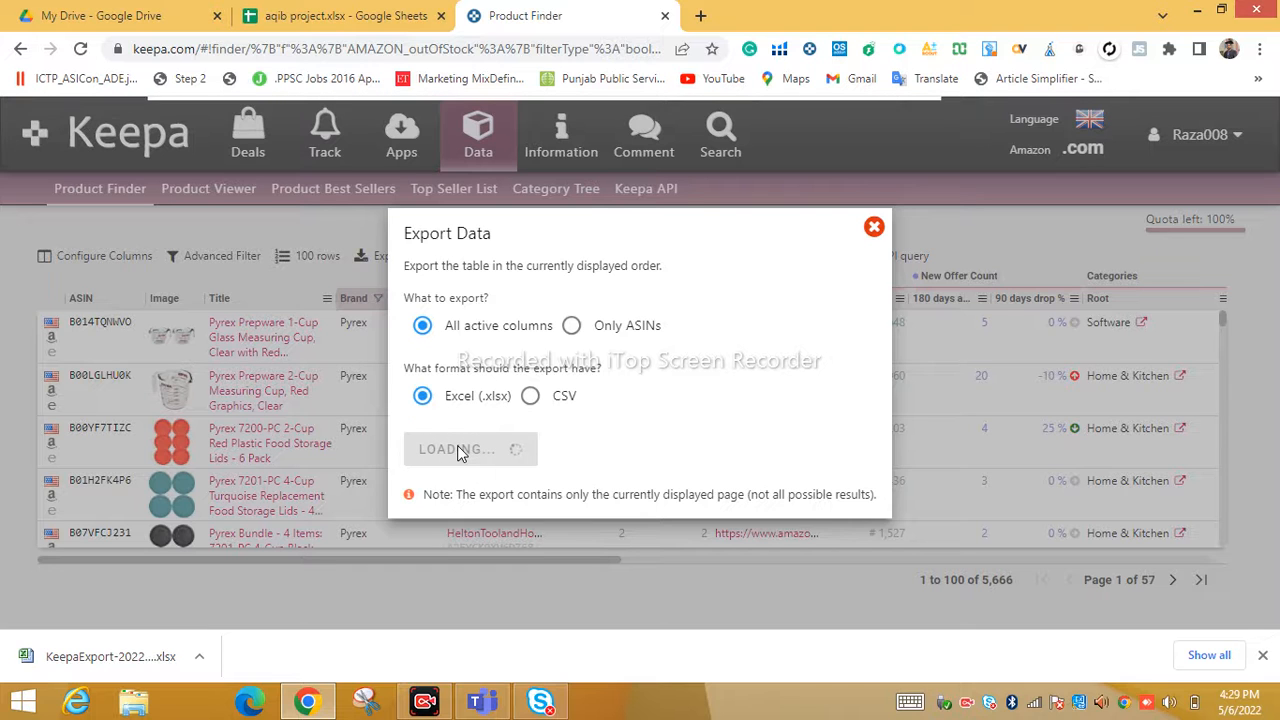
{"action": "left_click", "coordinate": [470, 449]}
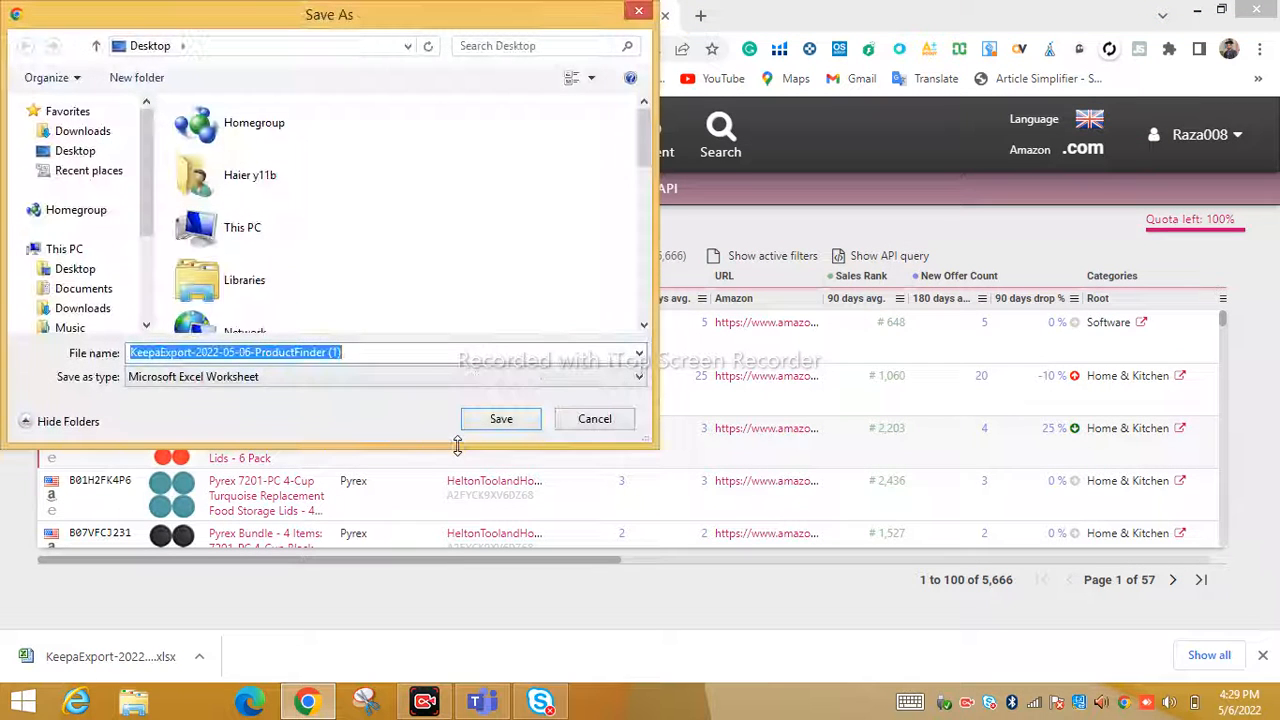
{"action": "left_click", "coordinate": [500, 418]}
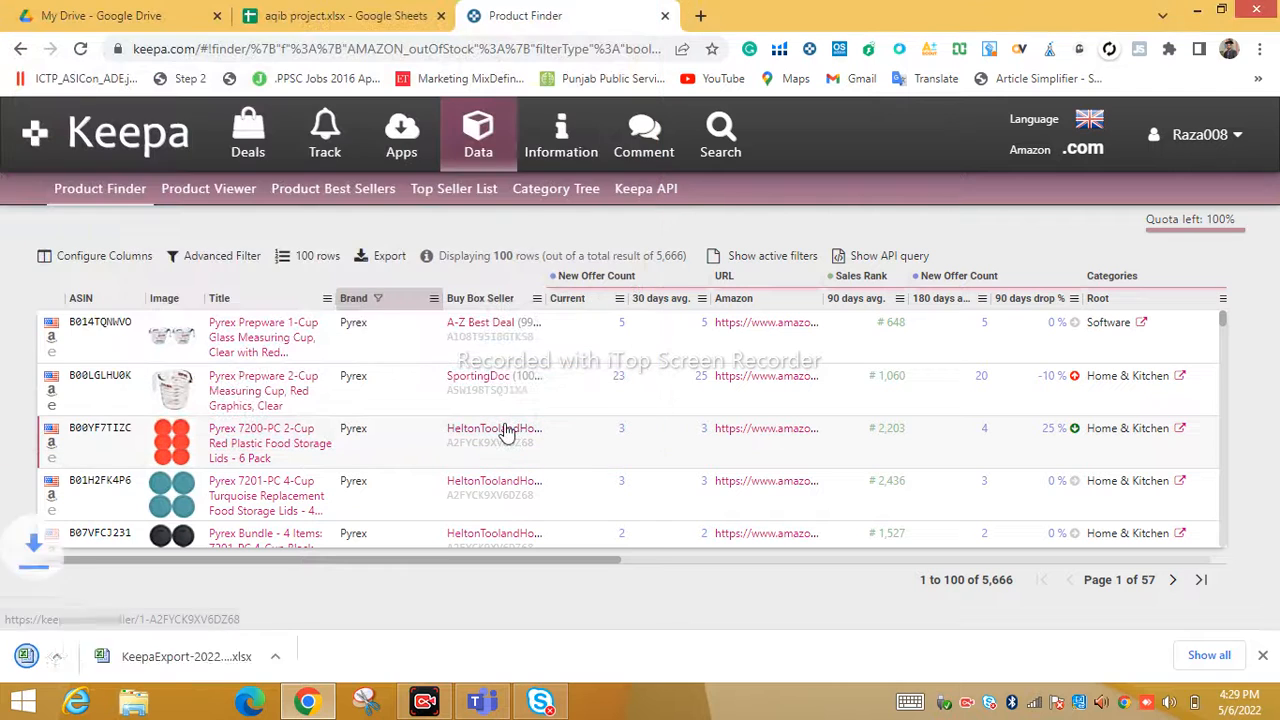